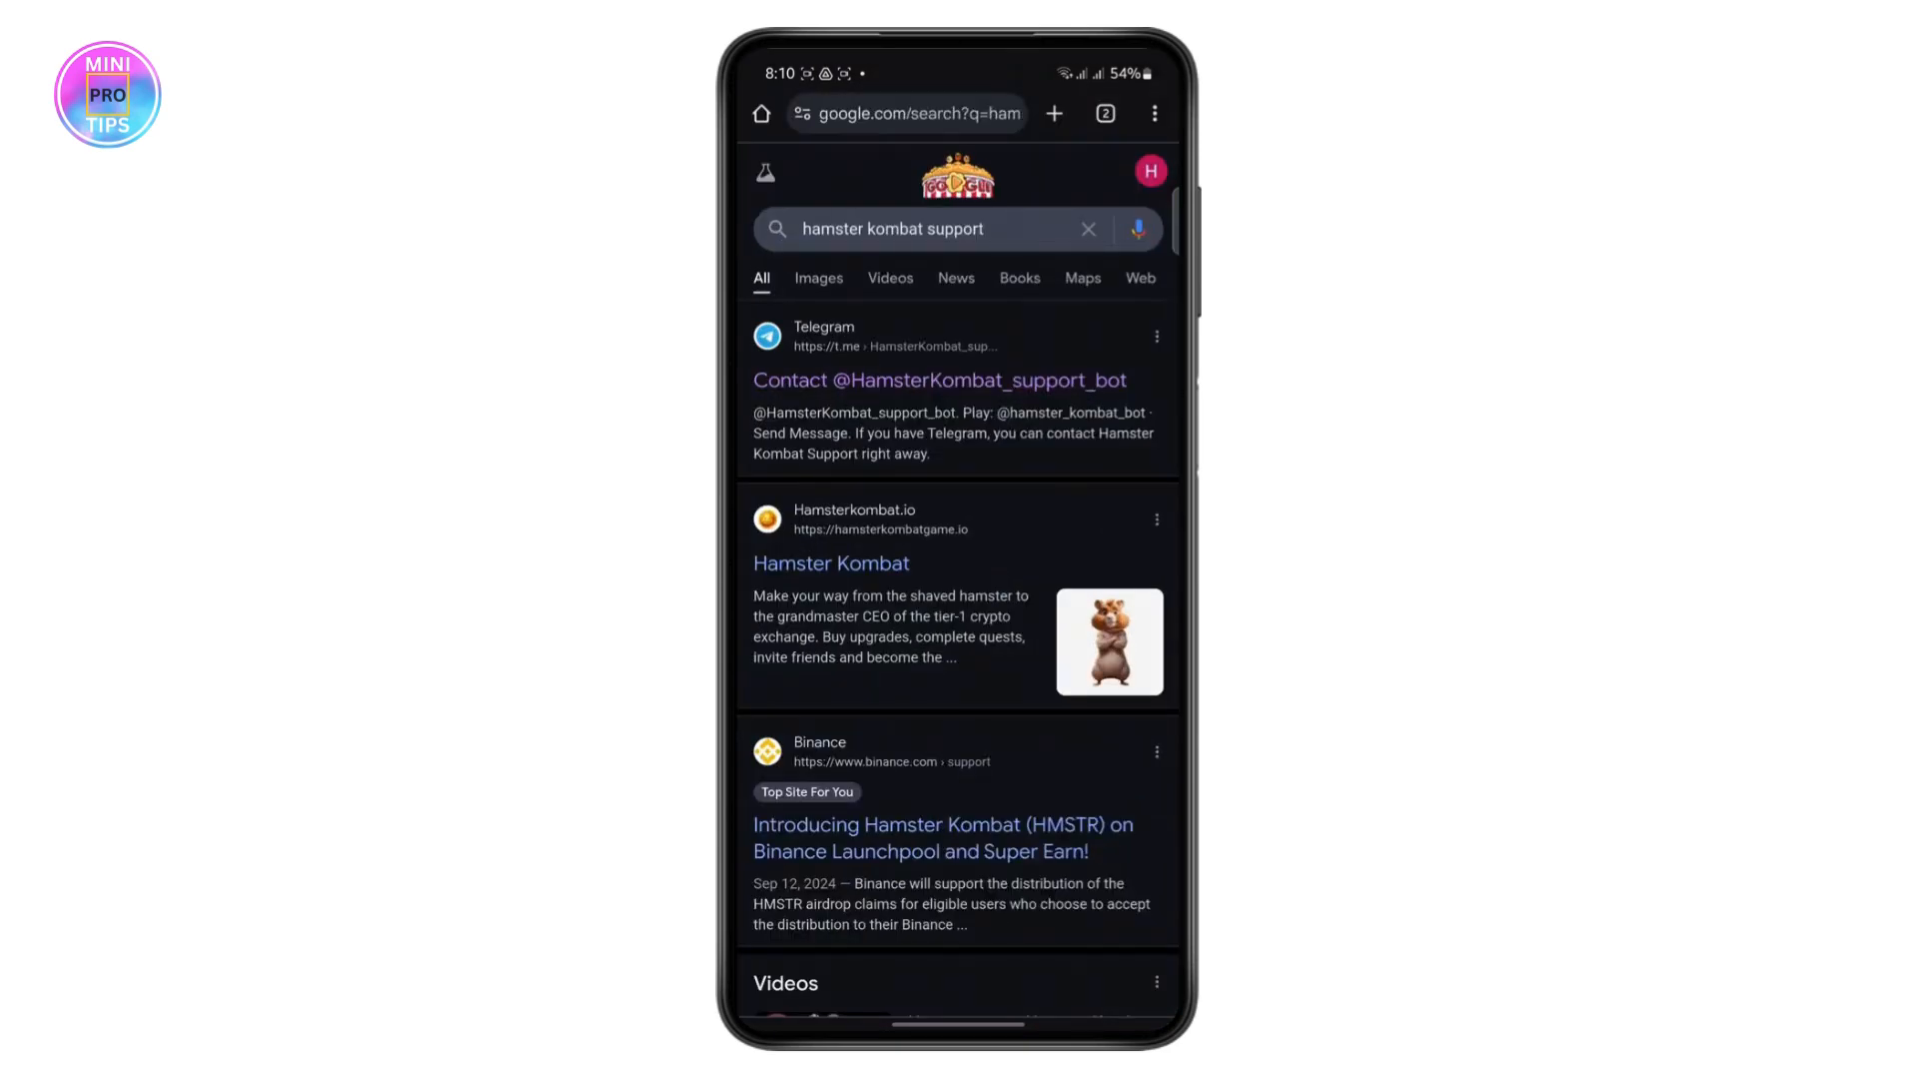
Scroll the Gmail inbox and start a new blank email with Compose.
{"action": "scroll", "scroll_direction": "down", "scroll_amount": 3}
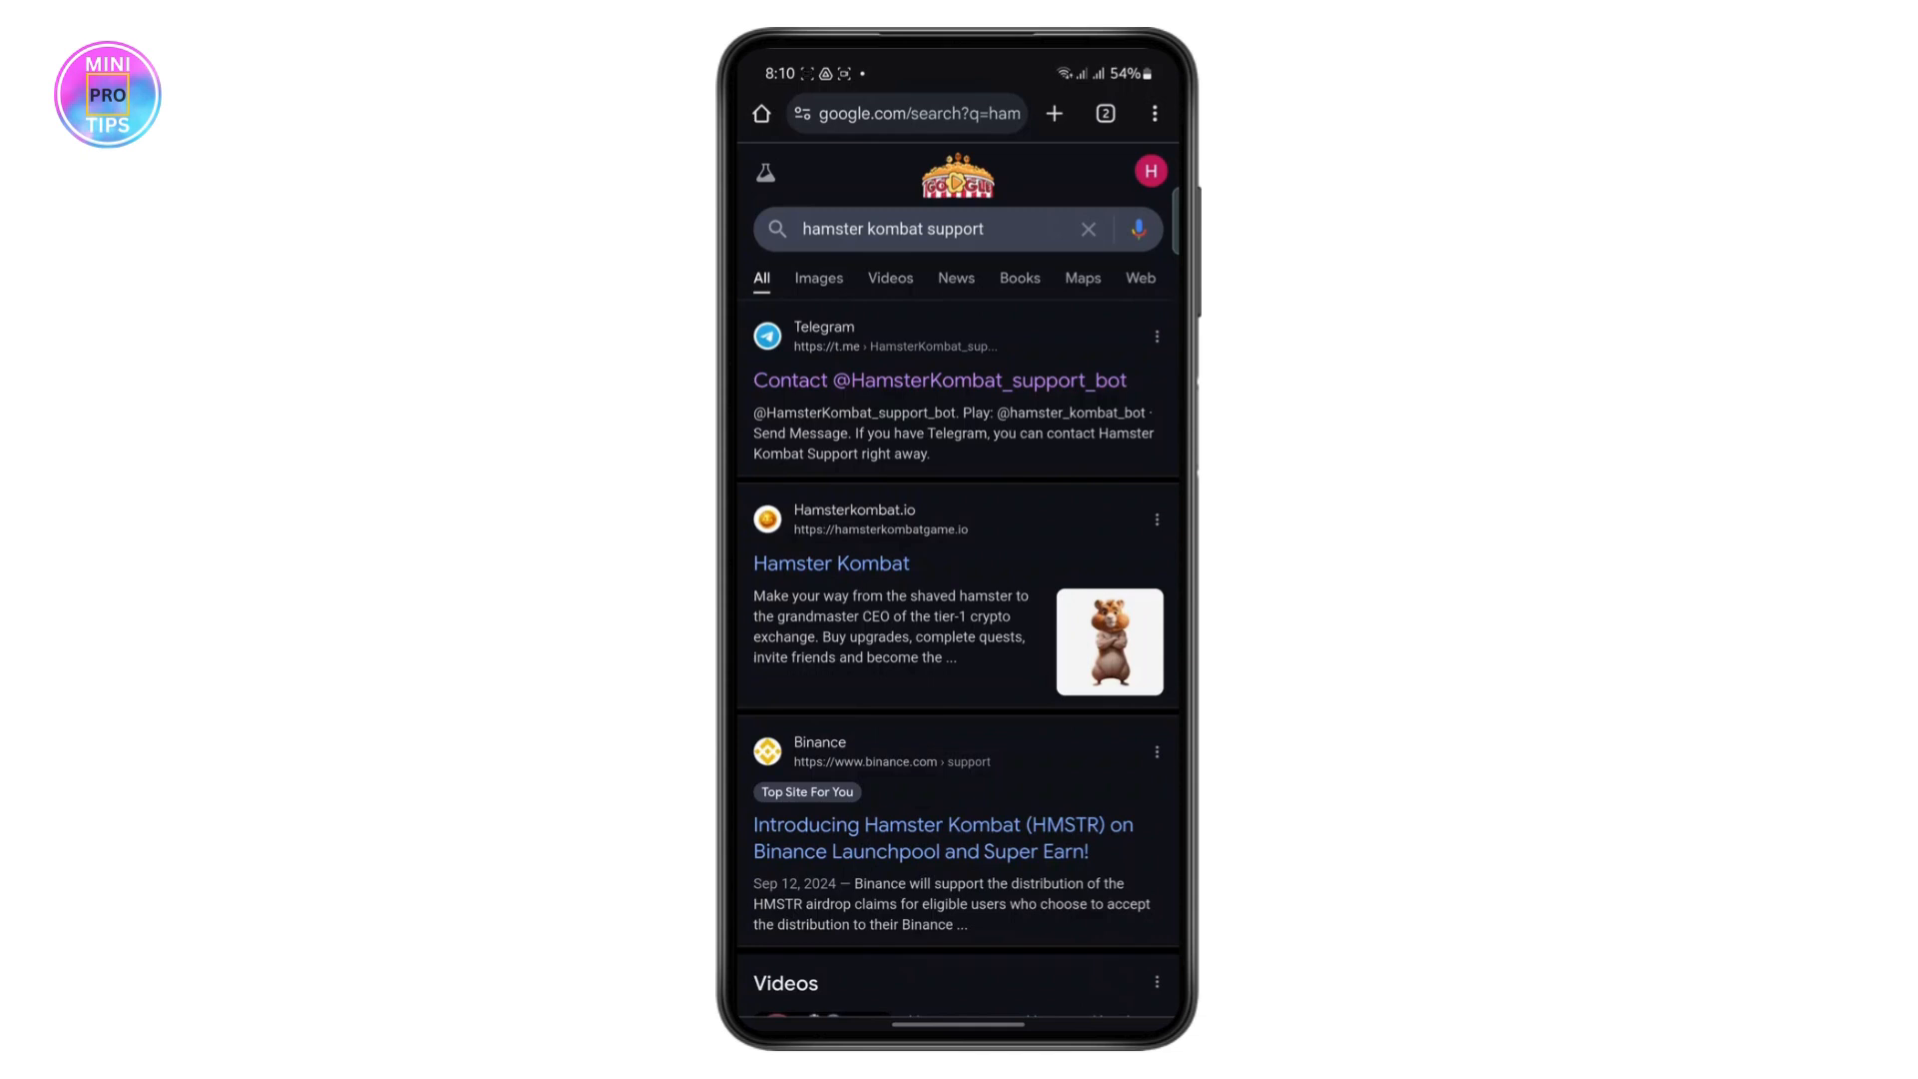
{"action": "scroll", "scroll_direction": "down", "scroll_amount": 3}
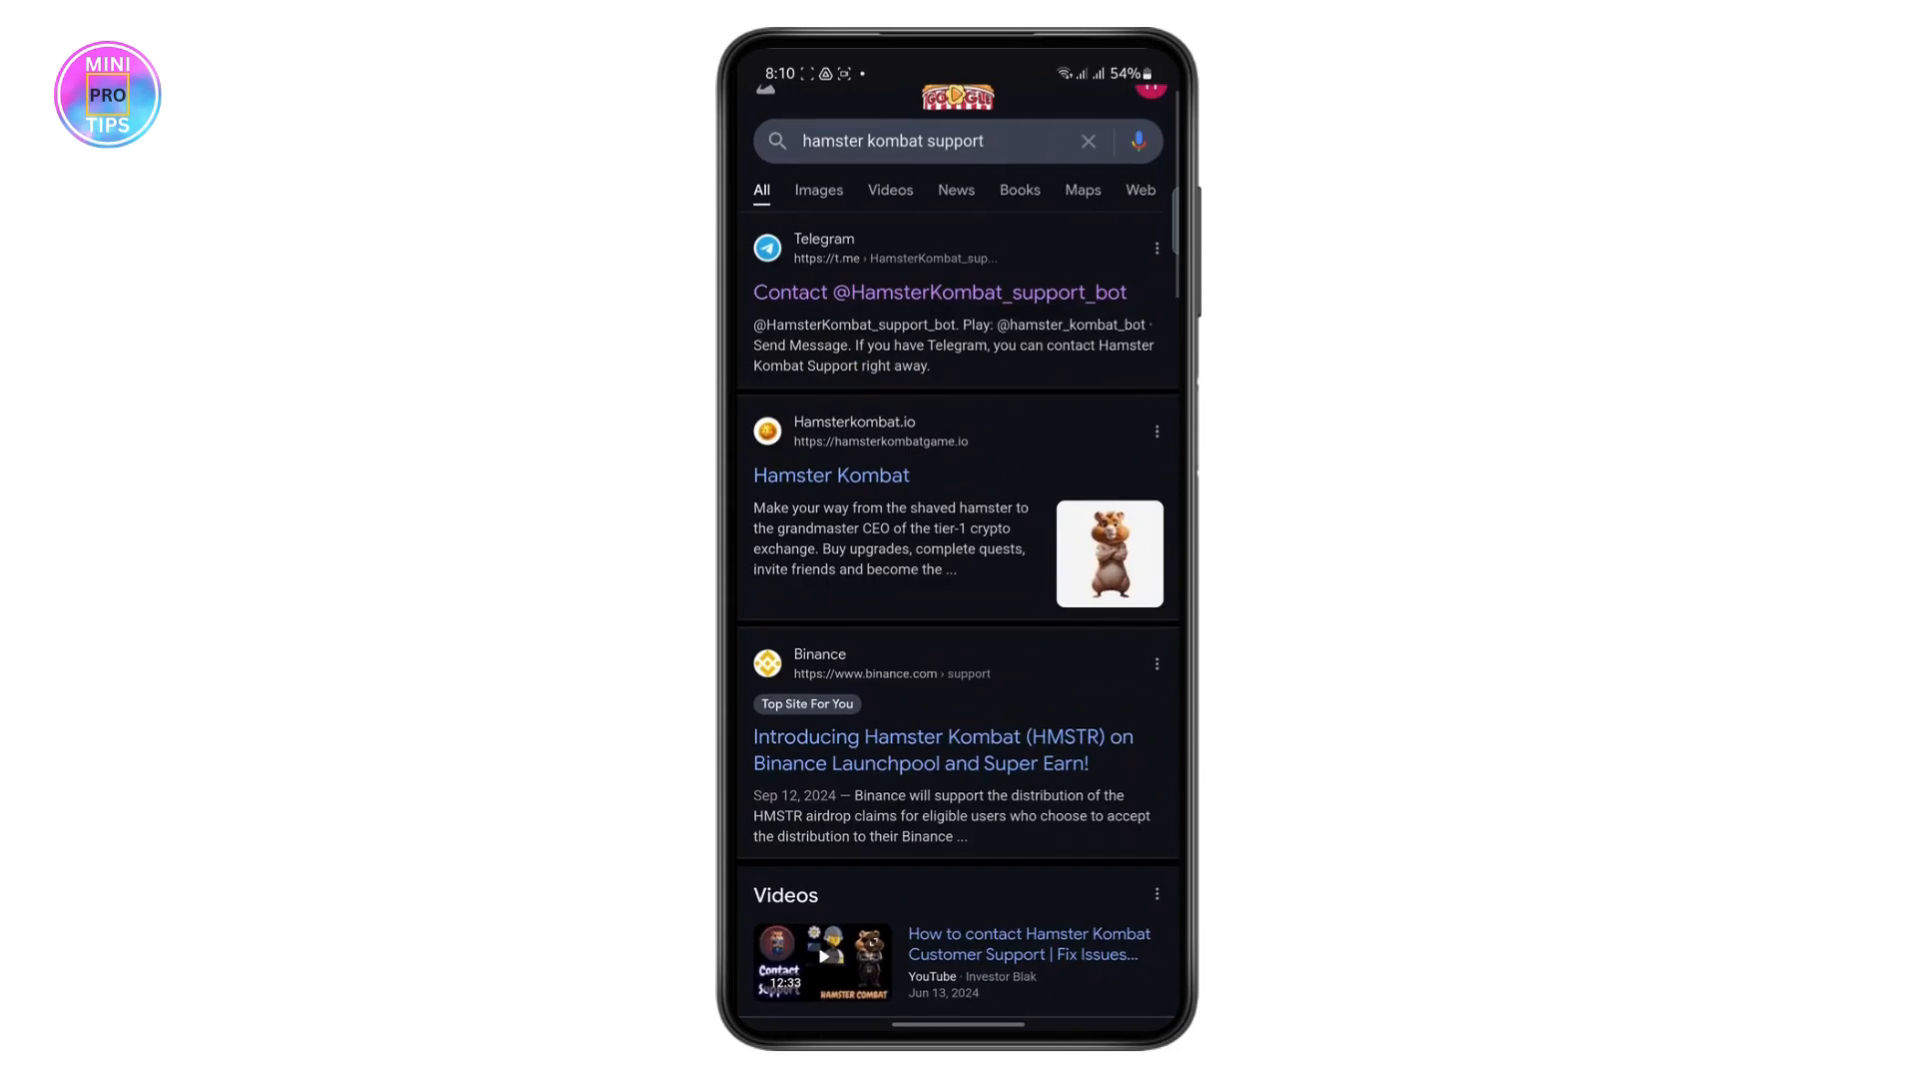
{"action": "scroll", "scroll_direction": "down", "scroll_amount": 3}
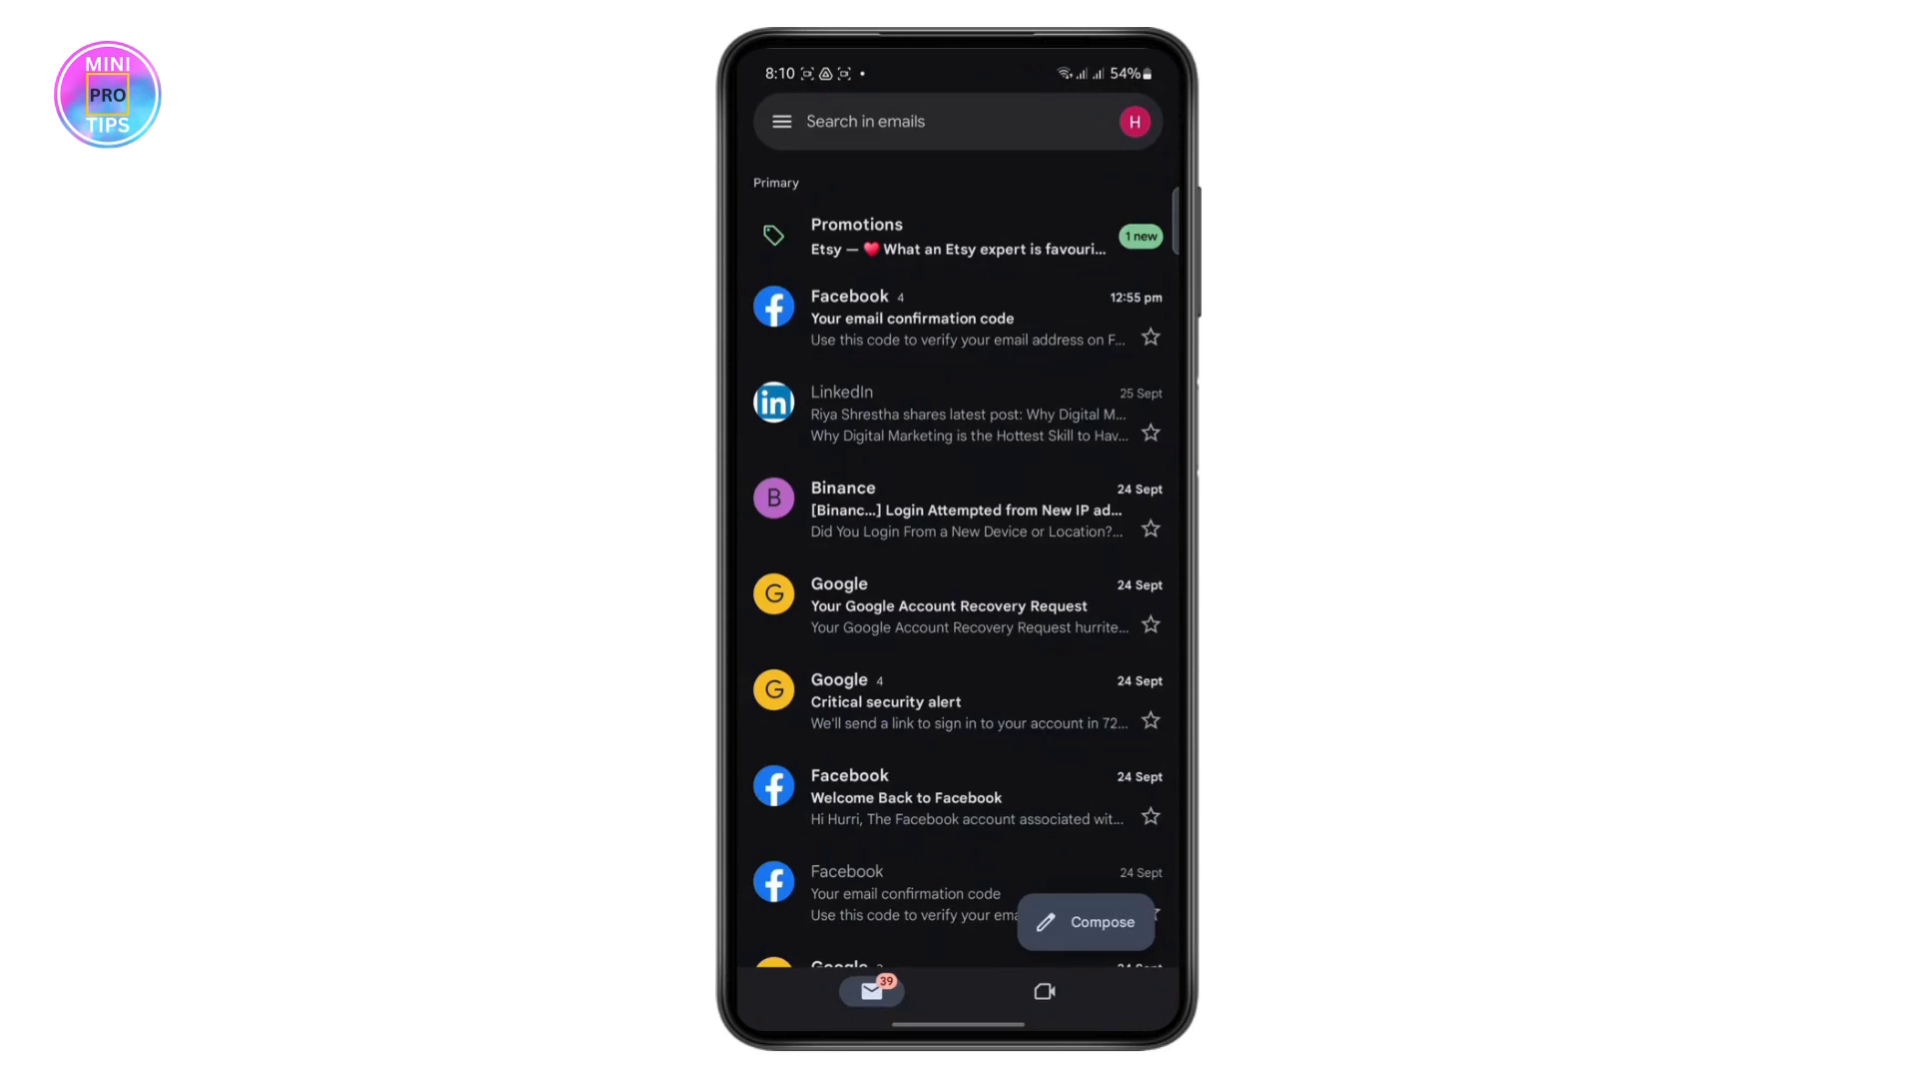
{"action": "left_click", "coordinate": [1084, 921]}
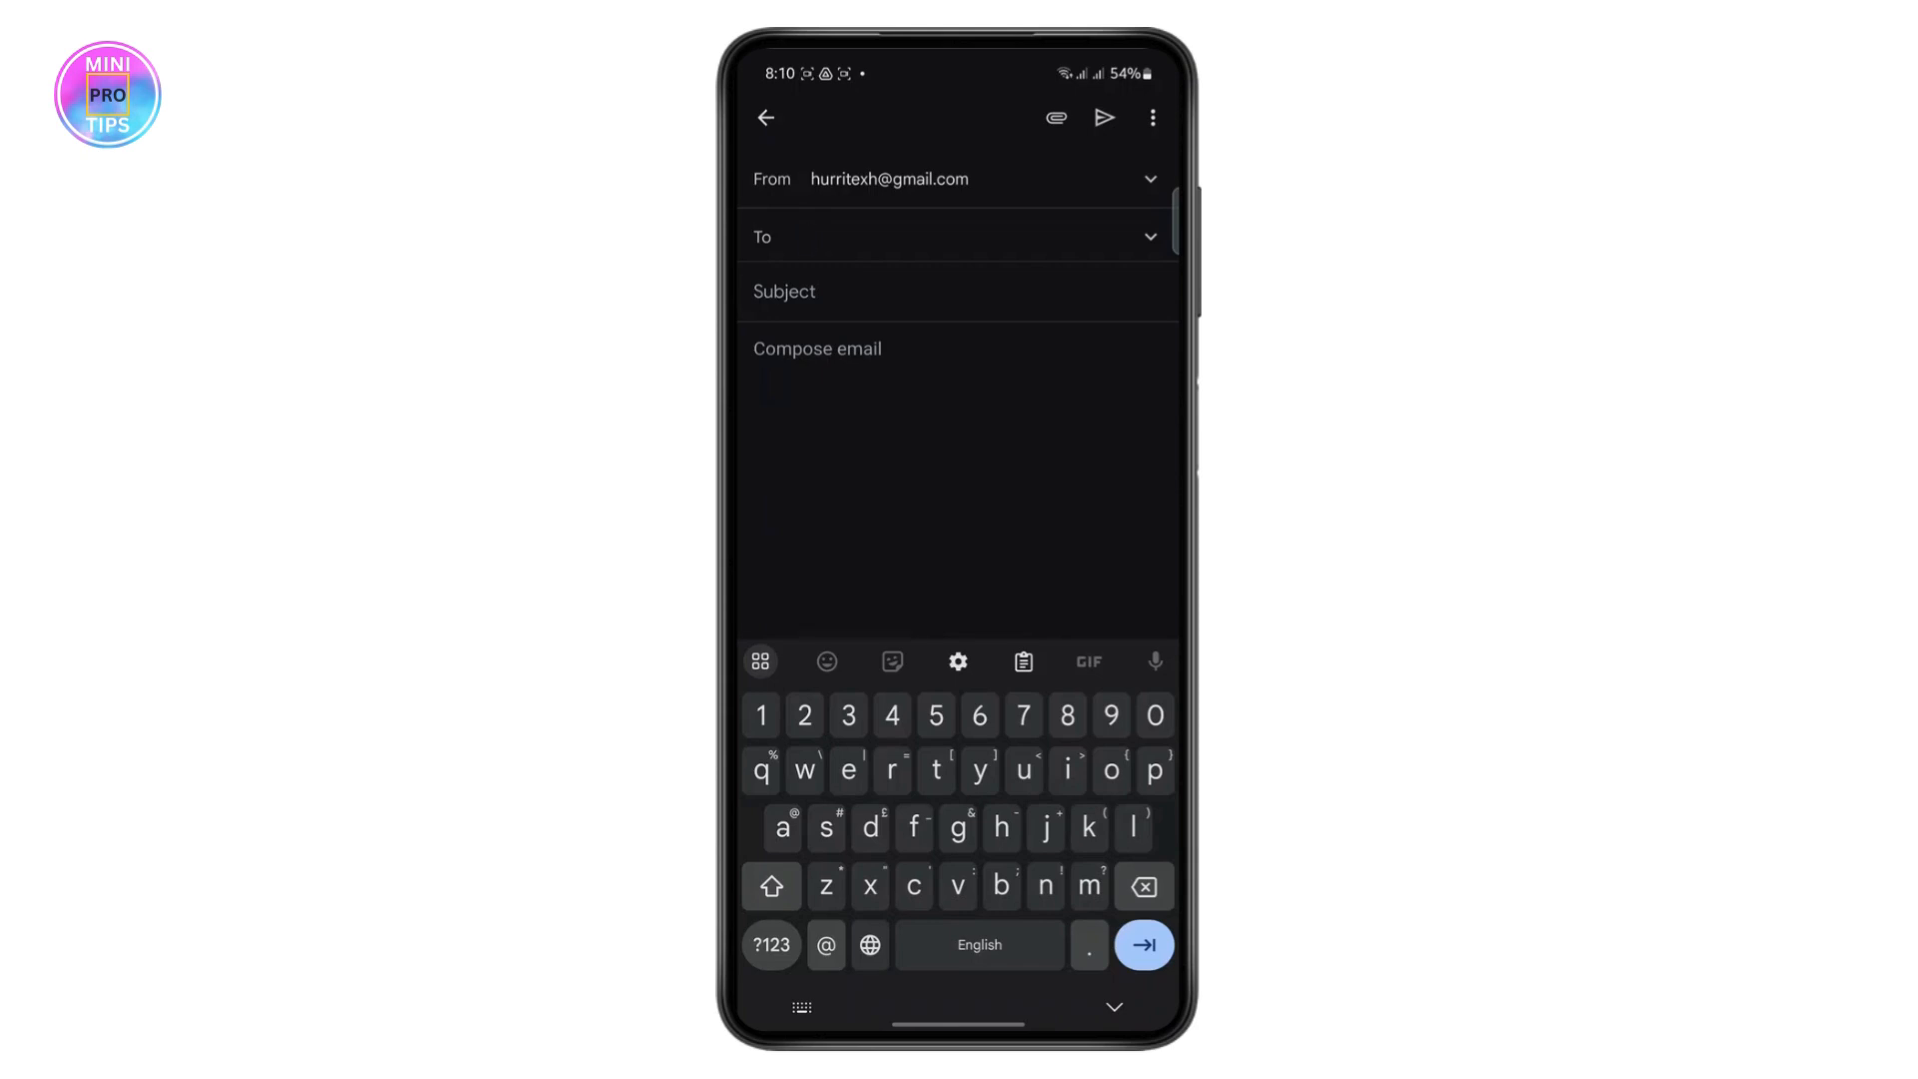
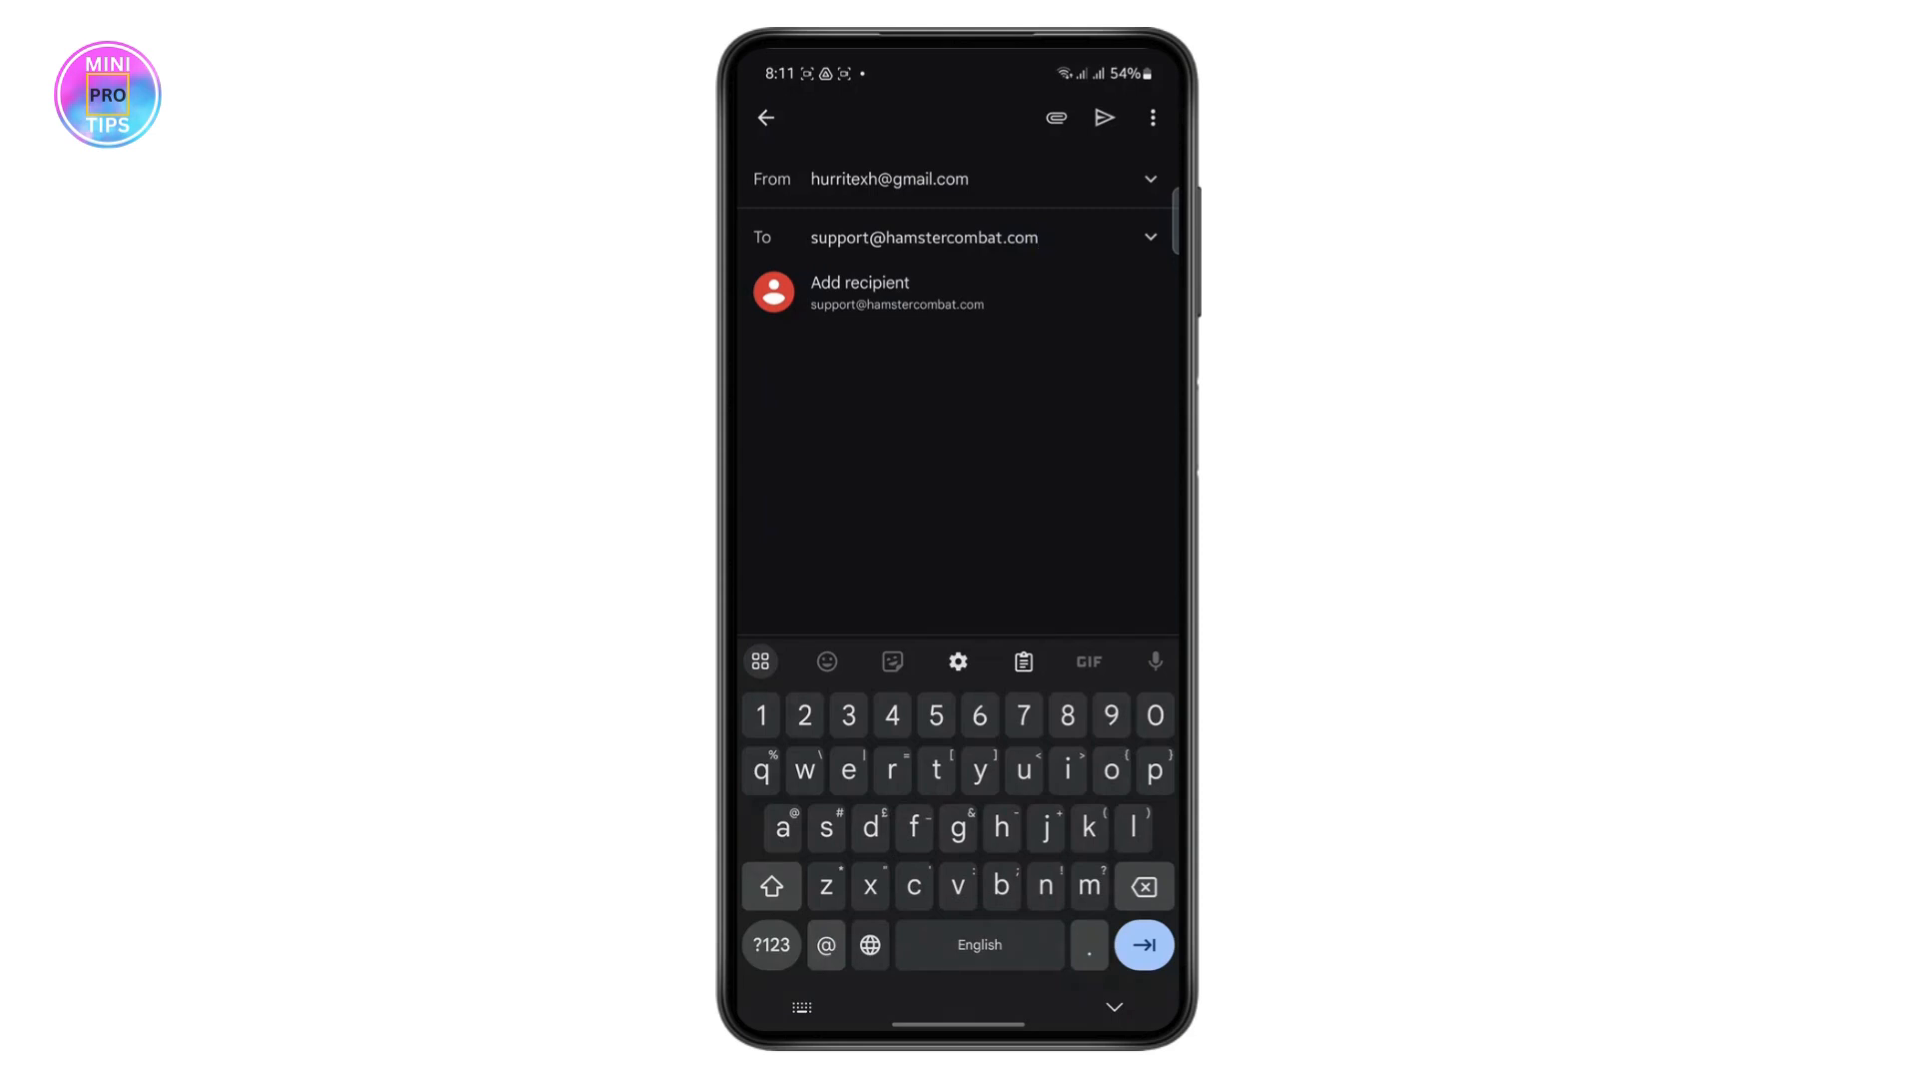
{"action": "left_click", "coordinate": [895, 292]}
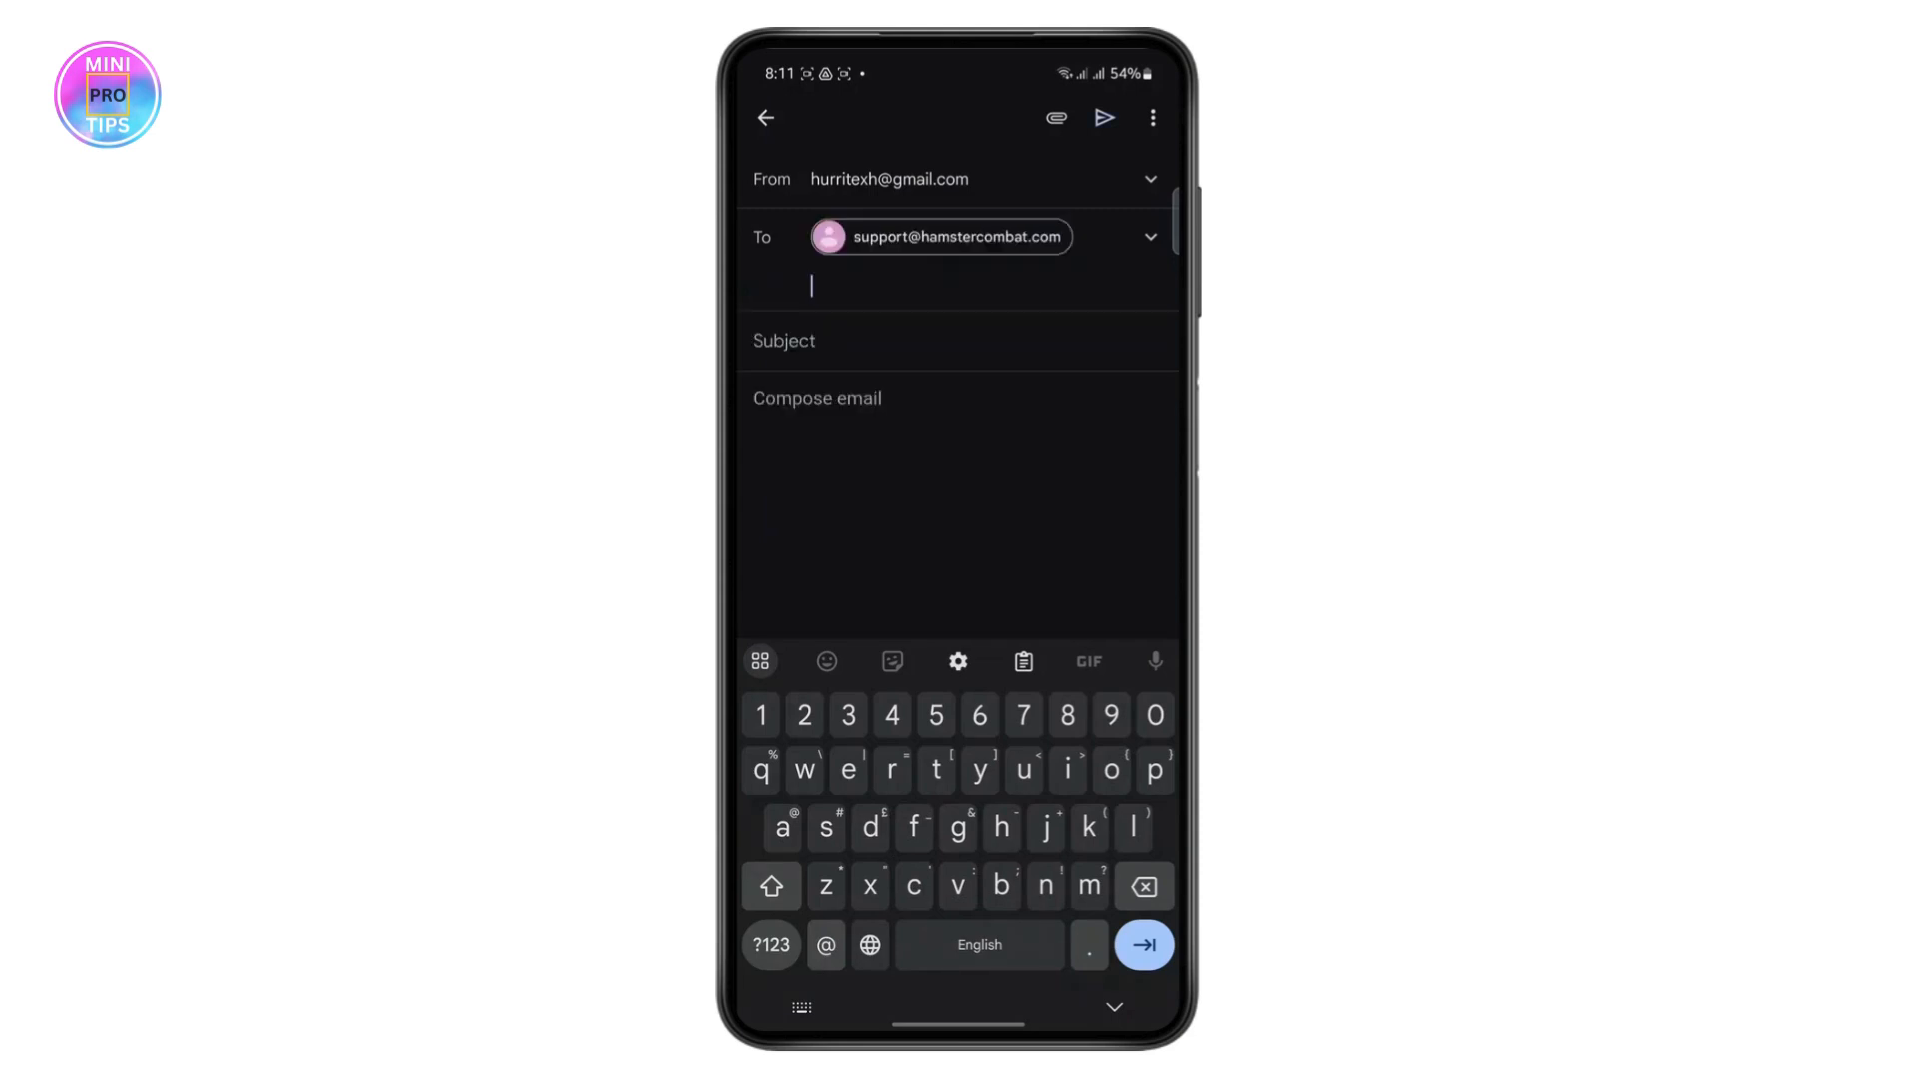
{"action": "left_click", "coordinate": [939, 236]}
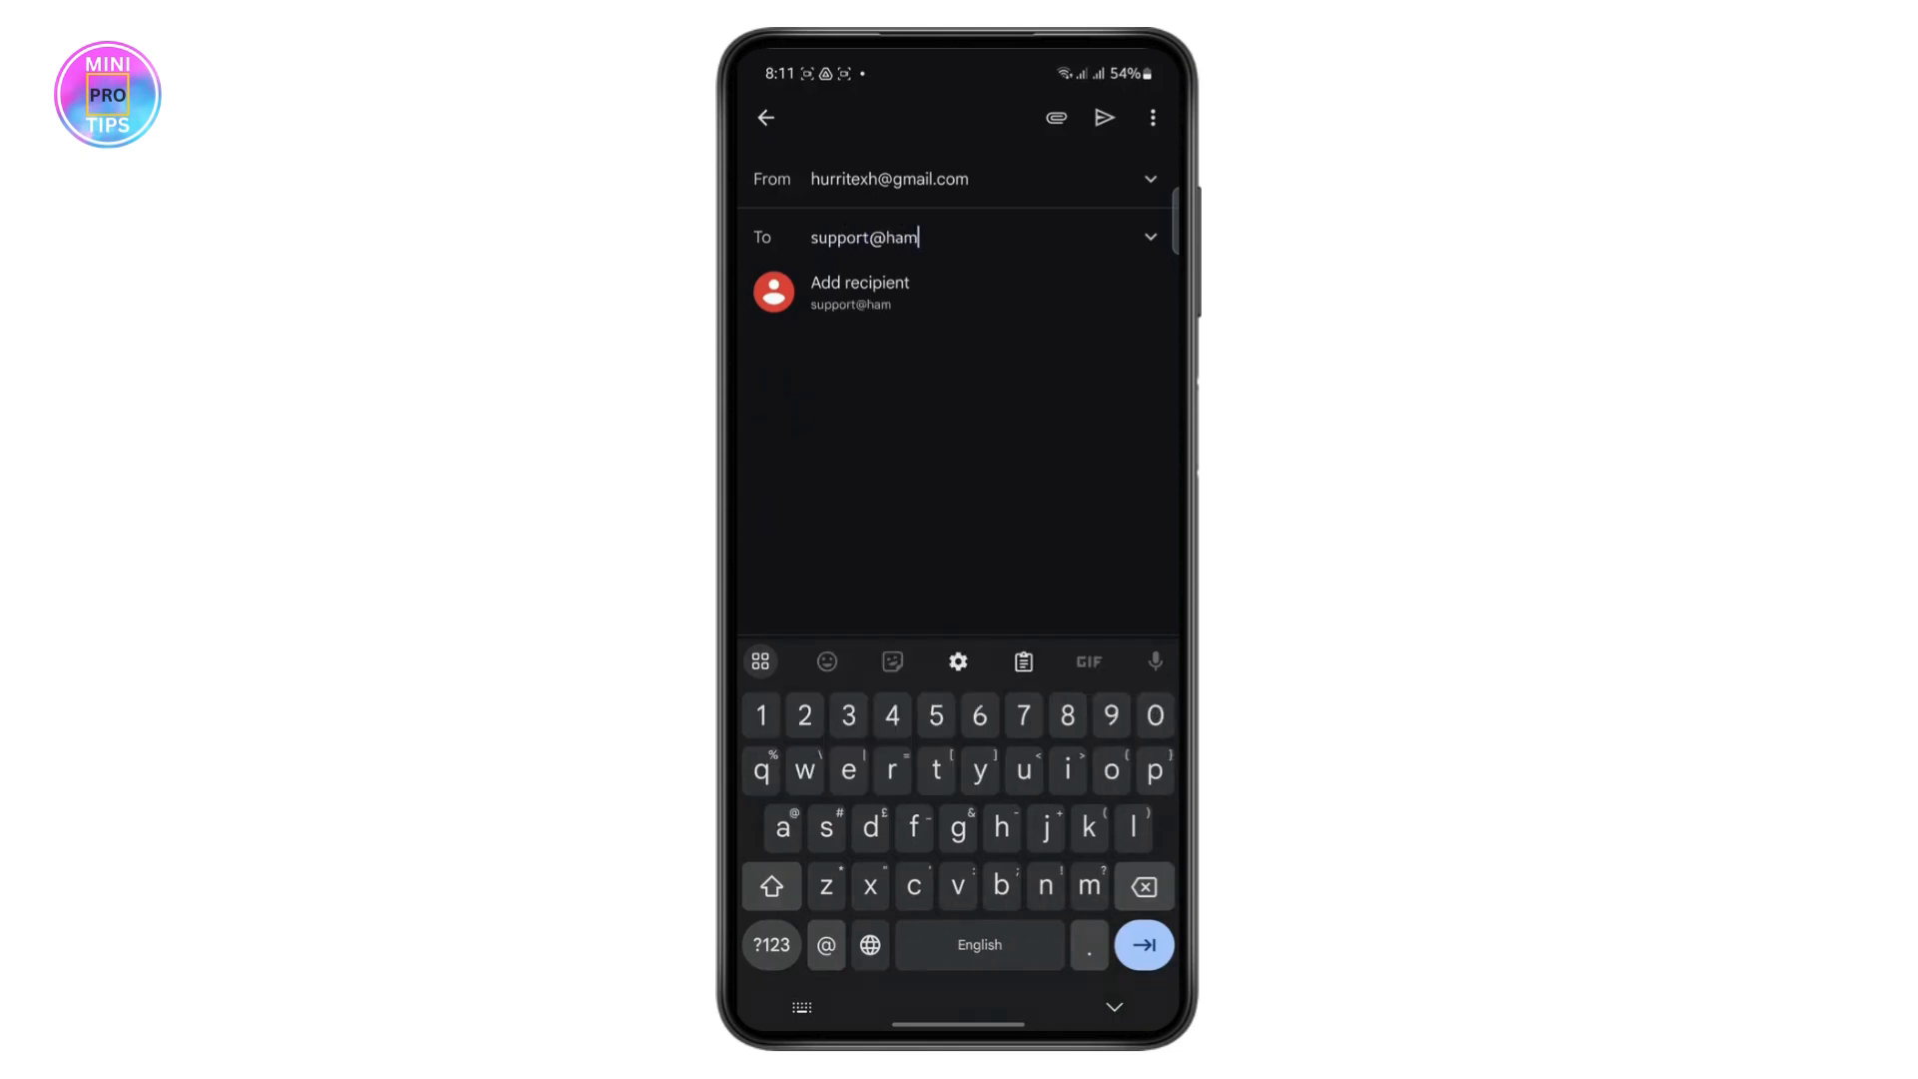
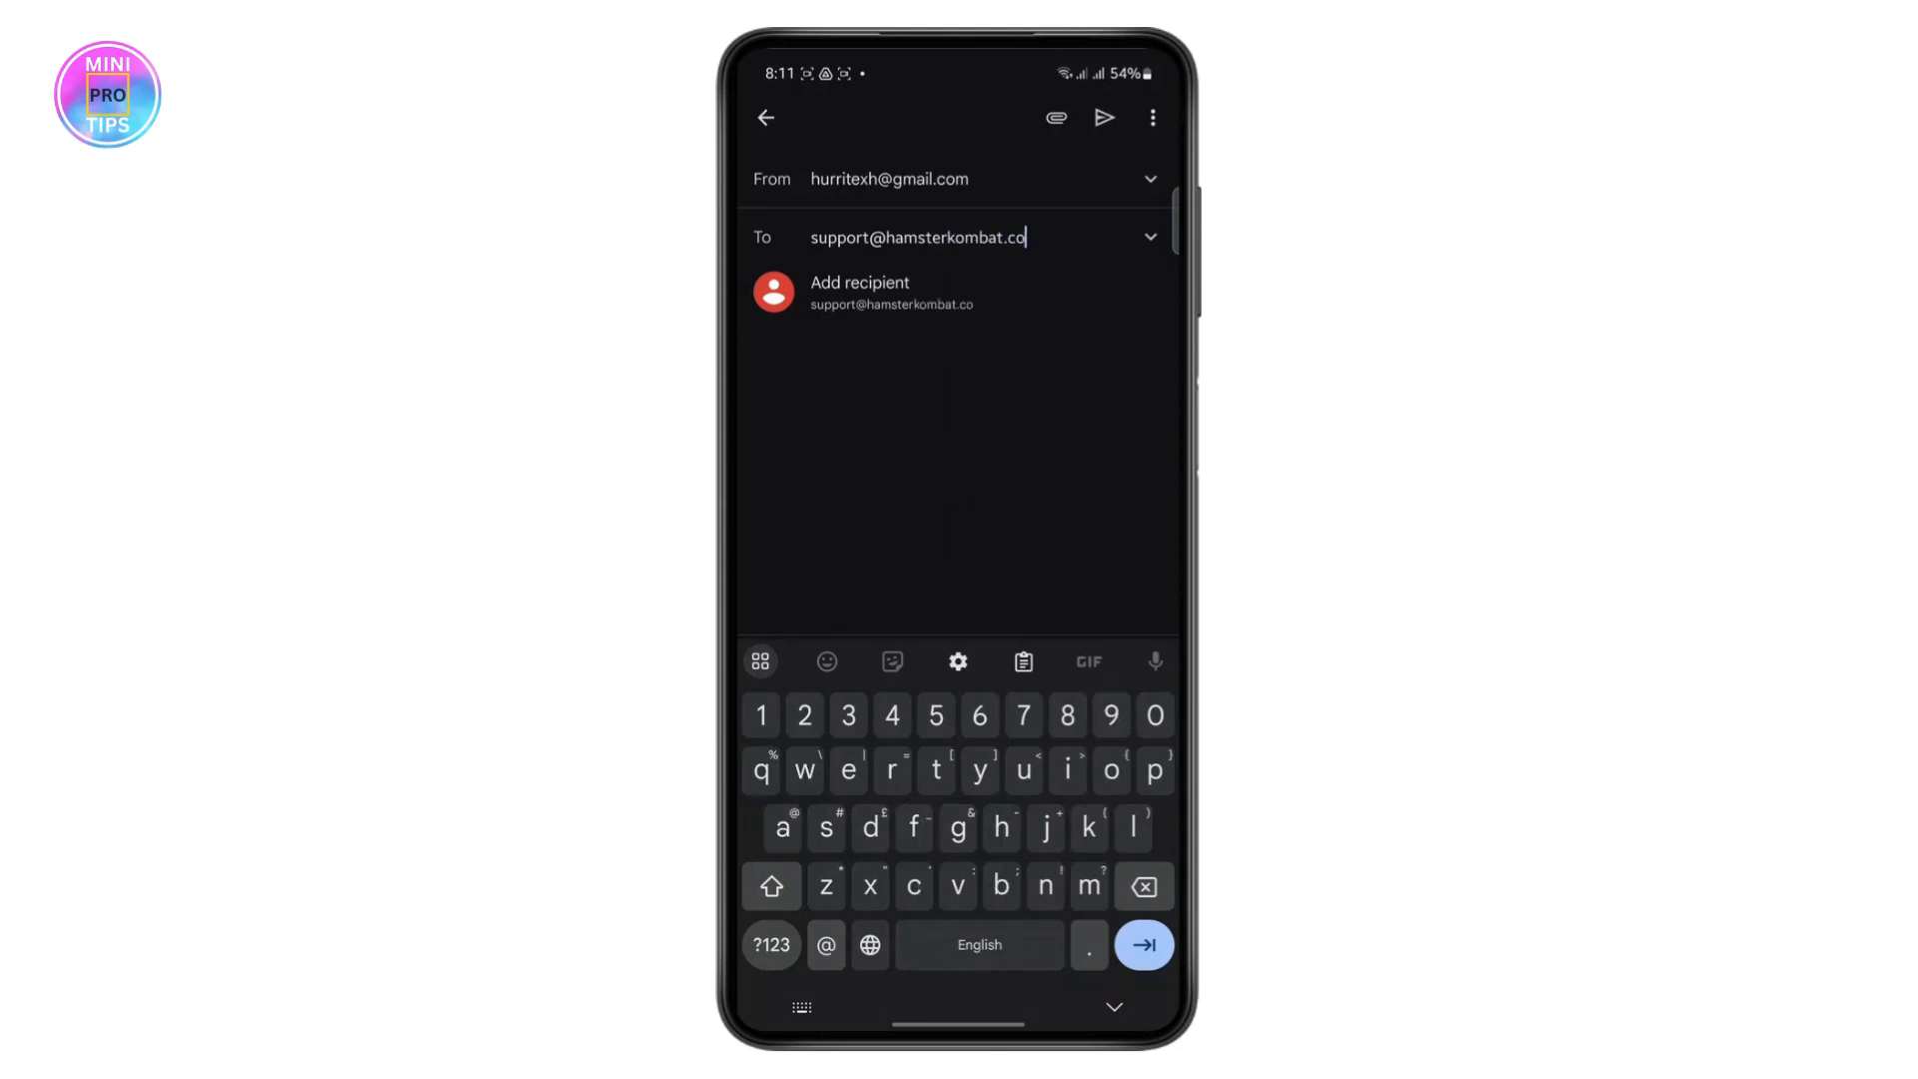
{"action": "left_click", "coordinate": [890, 291]}
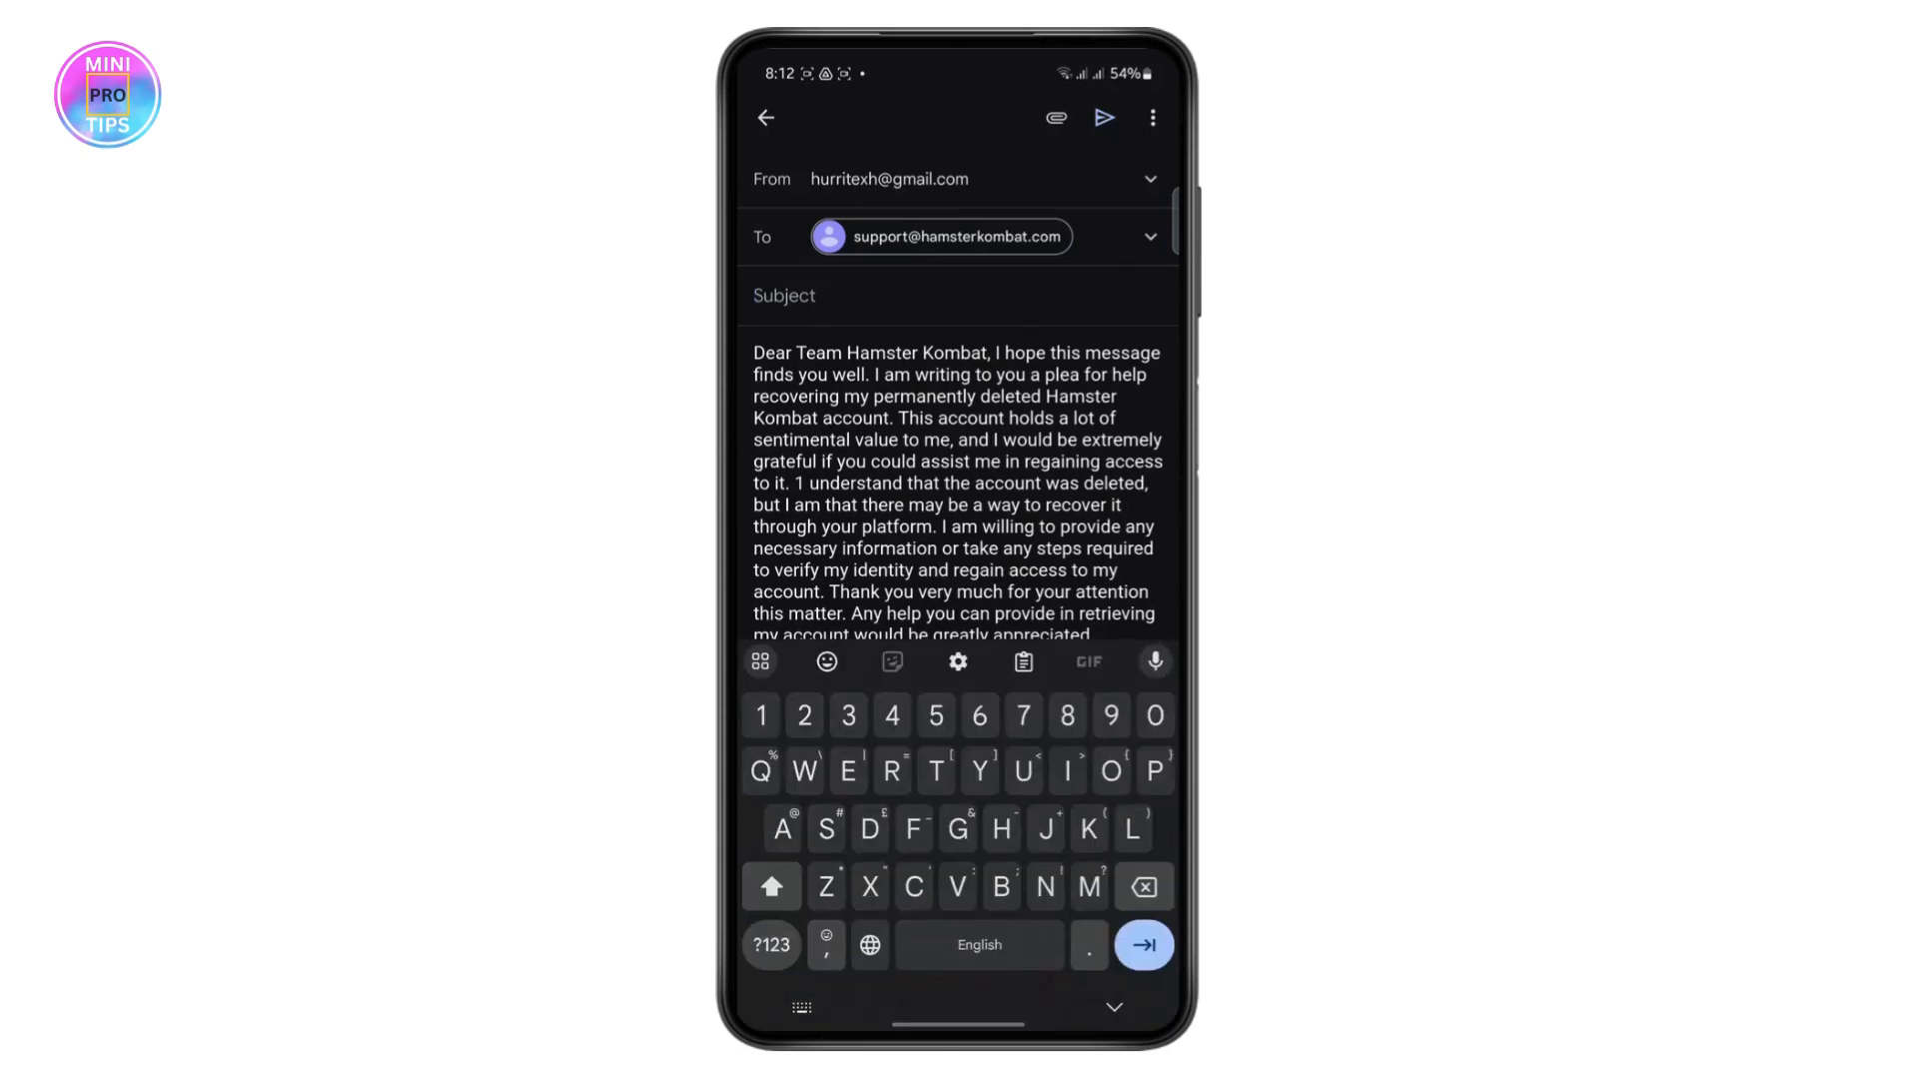
Enter 'Account recovery' as the email's subject line.
{"action": "type", "text": "Account recovery"}
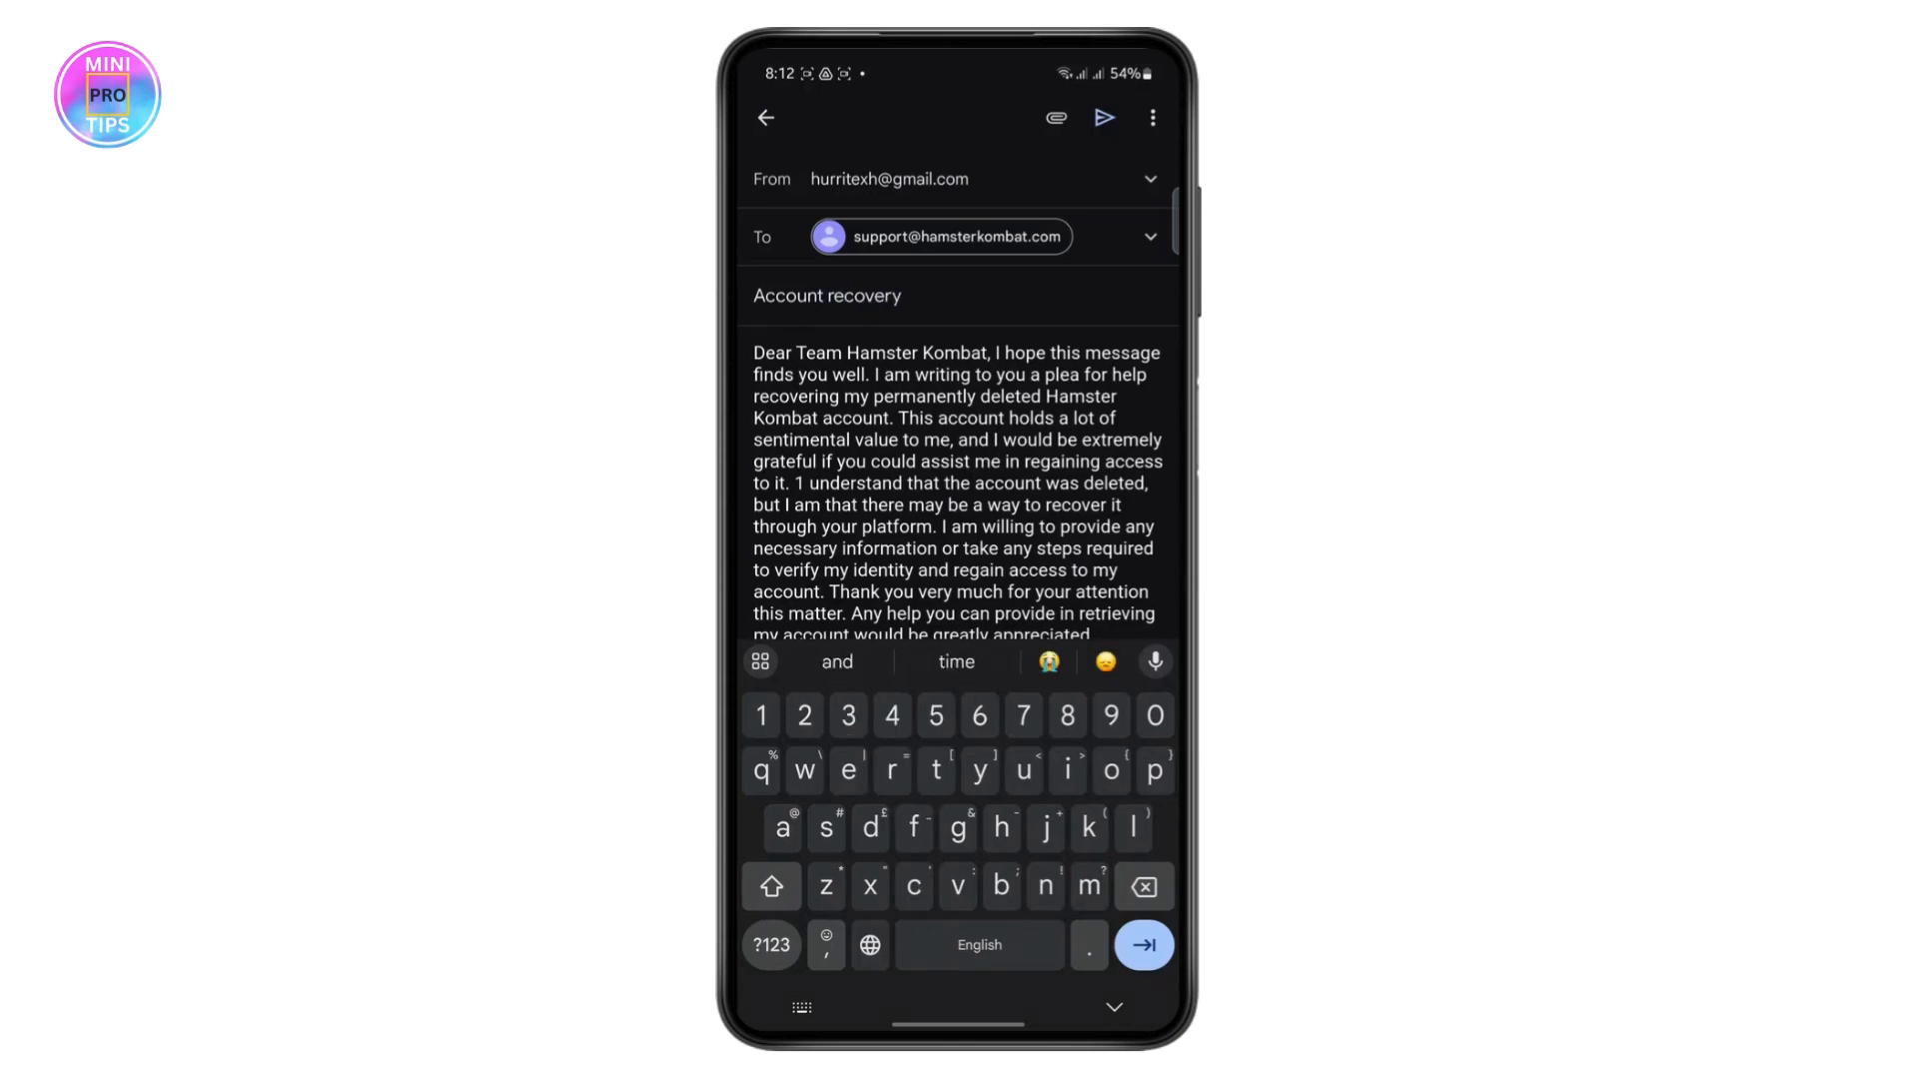
Send the recovery email and scroll the returned inbox.
{"action": "left_click", "coordinate": [1102, 118]}
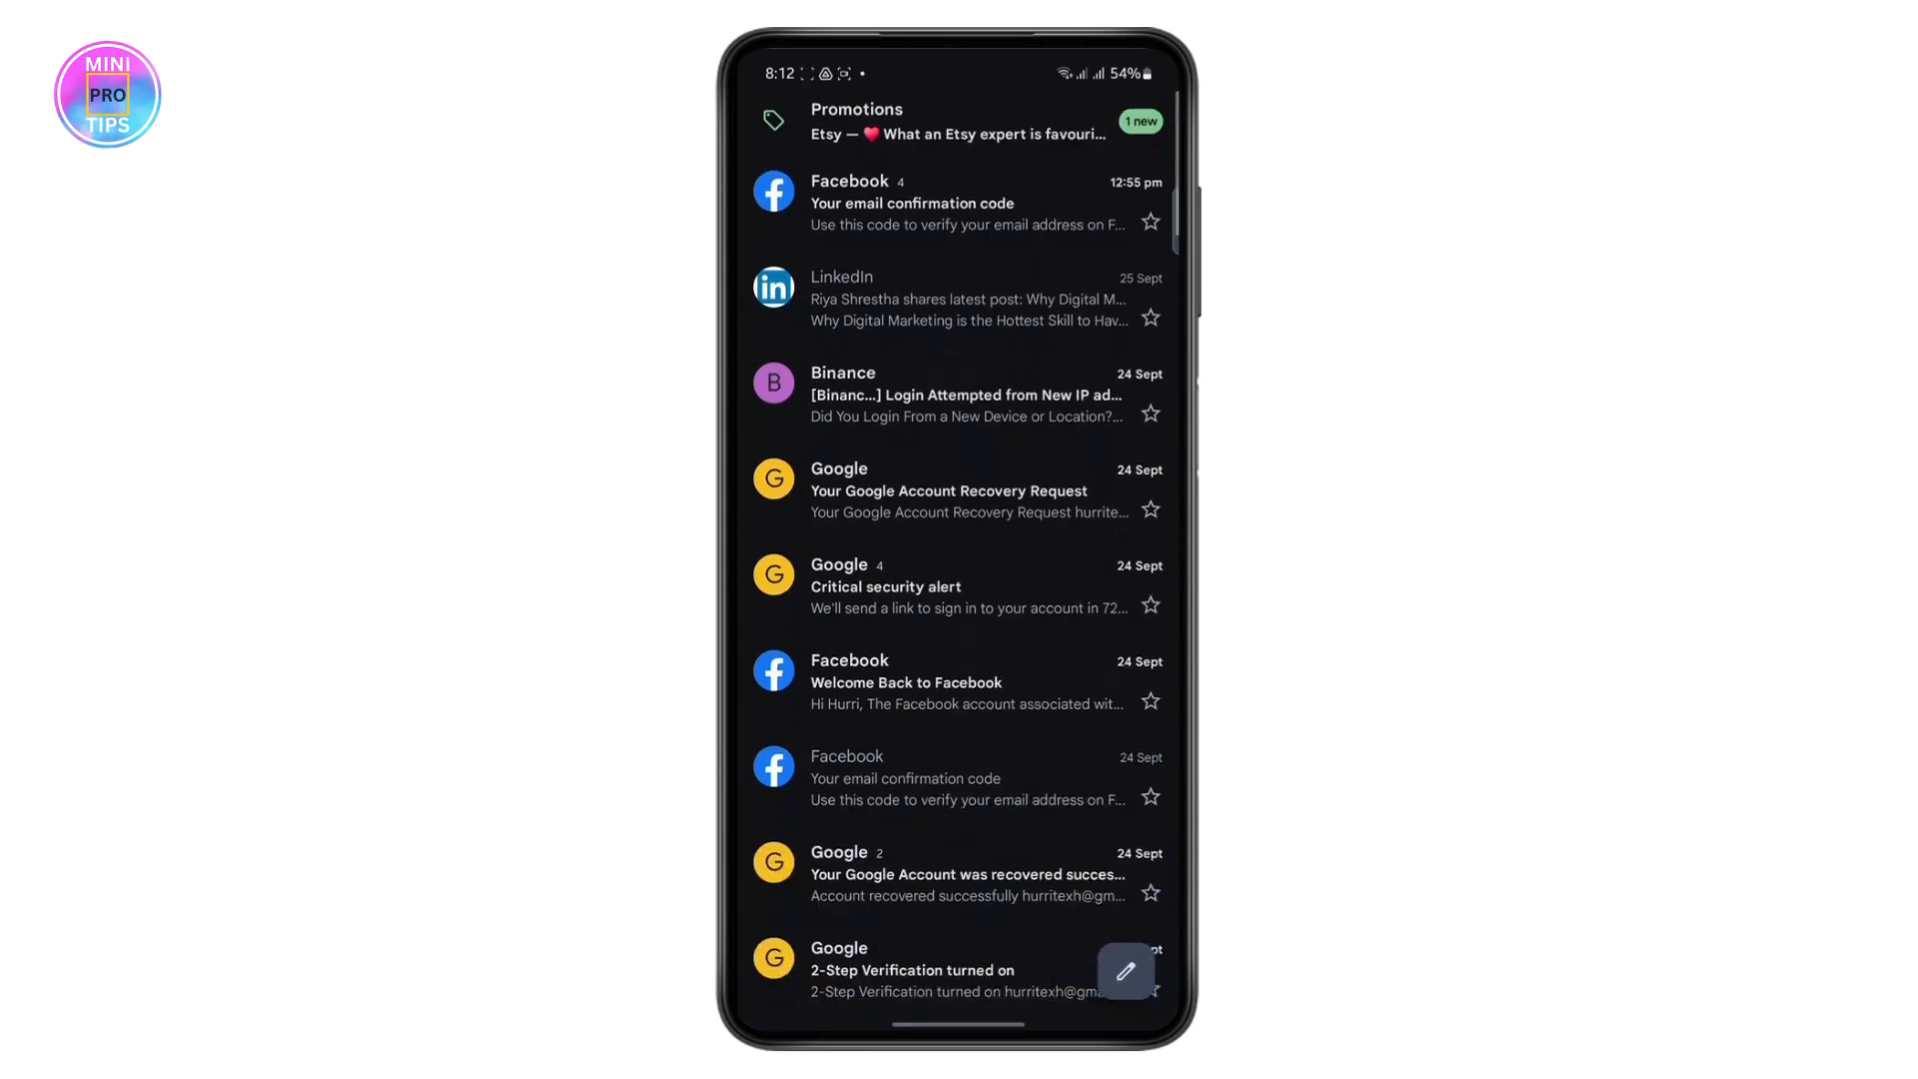
{"action": "scroll", "scroll_direction": "down", "scroll_amount": 3}
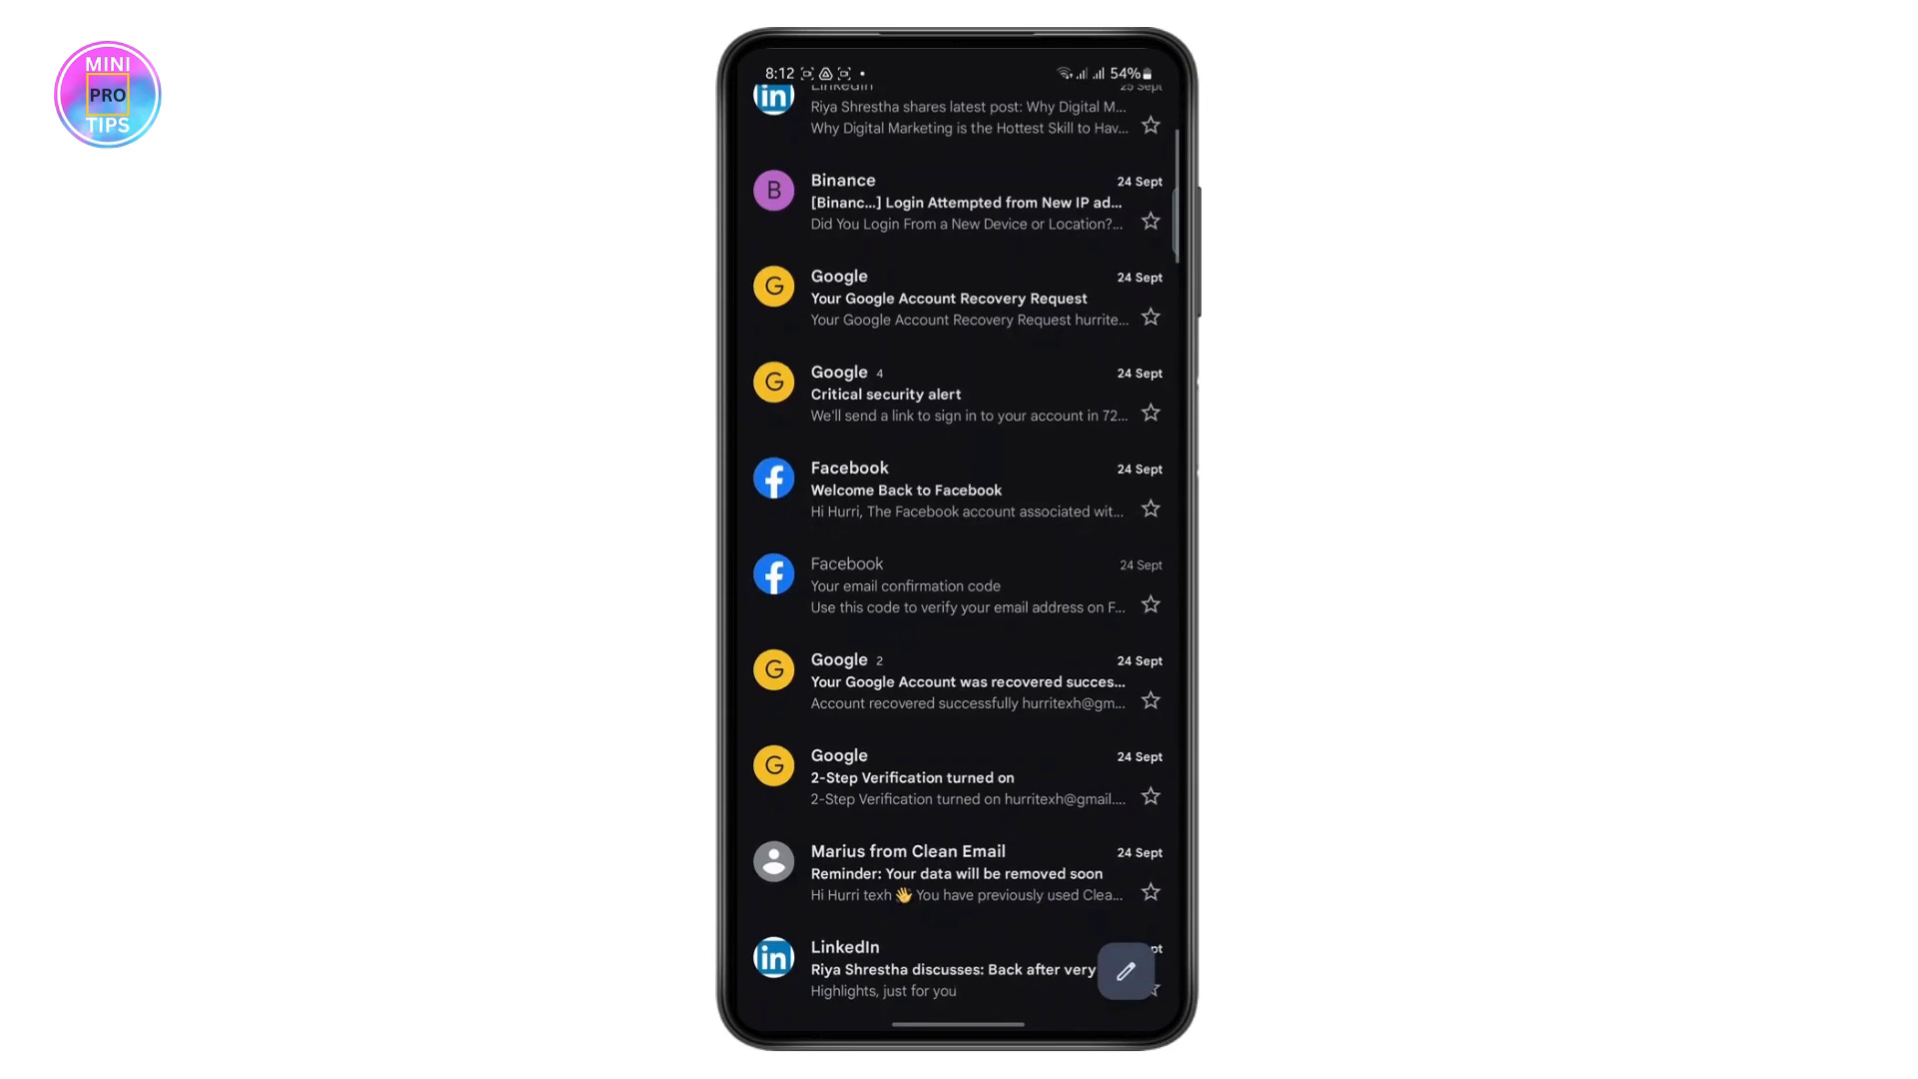